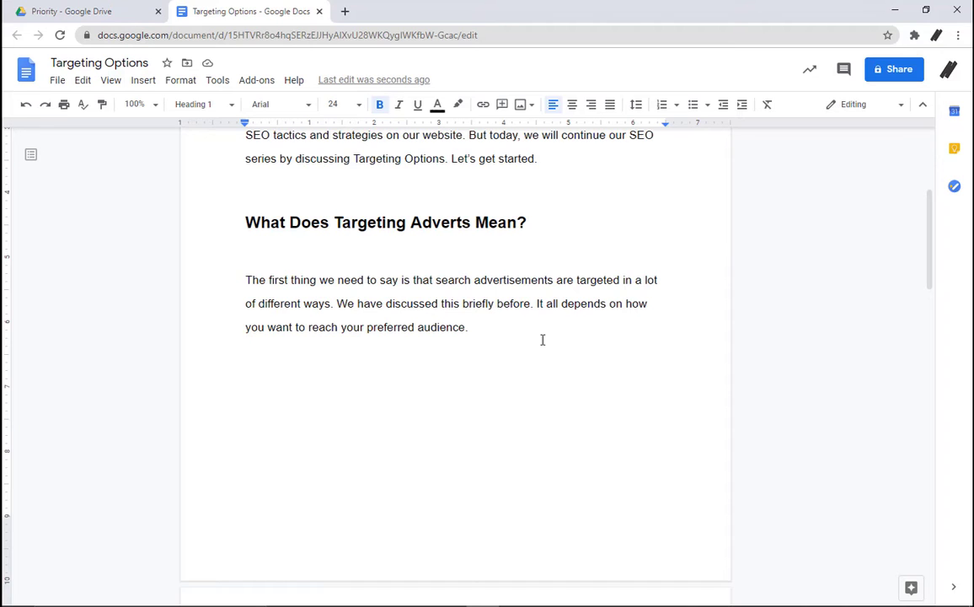
# - Select the paragraph under the heading and reach its Borders and shading settings via Format
pyautogui.moveTo(246, 280); pyautogui.dragTo(469, 327)
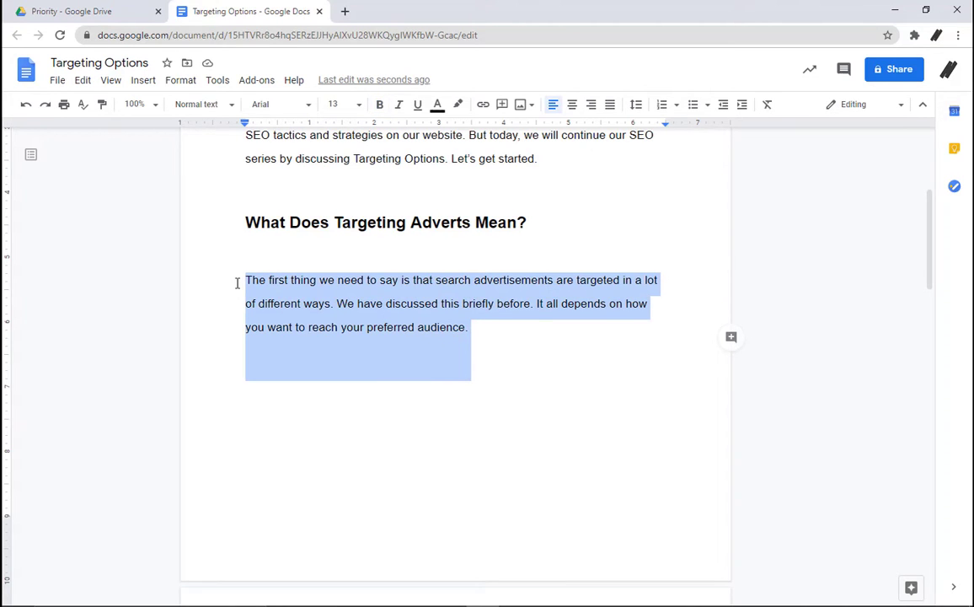
pyautogui.click(180, 79)
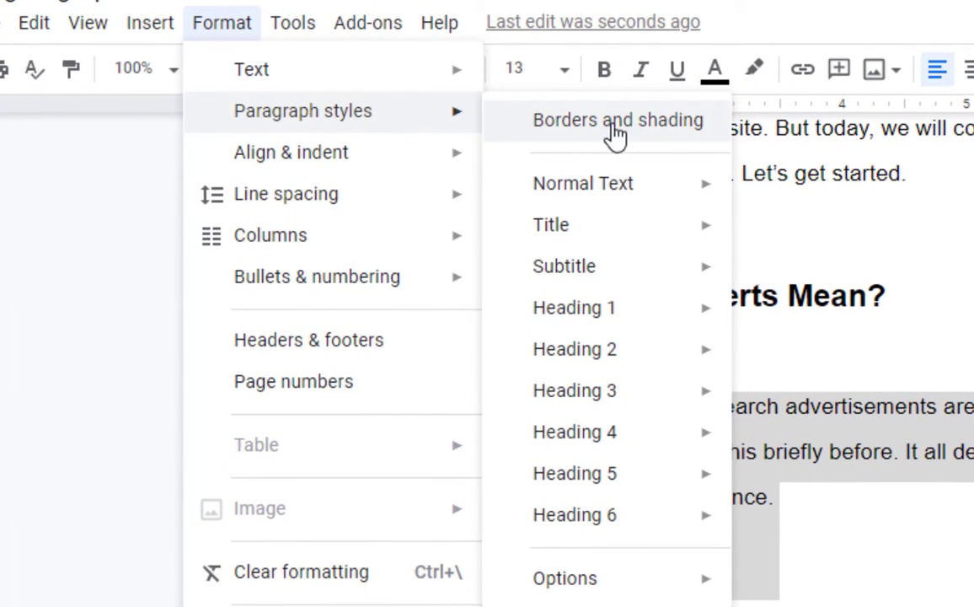
pyautogui.click(617, 120)
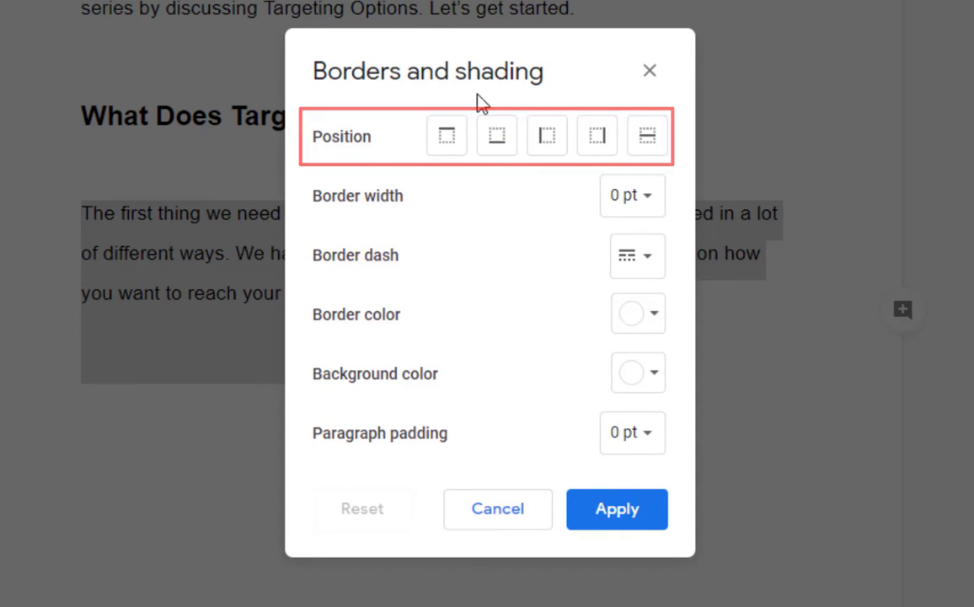
# - Enable the border on all four sides of the paragraph
pyautogui.click(446, 135)
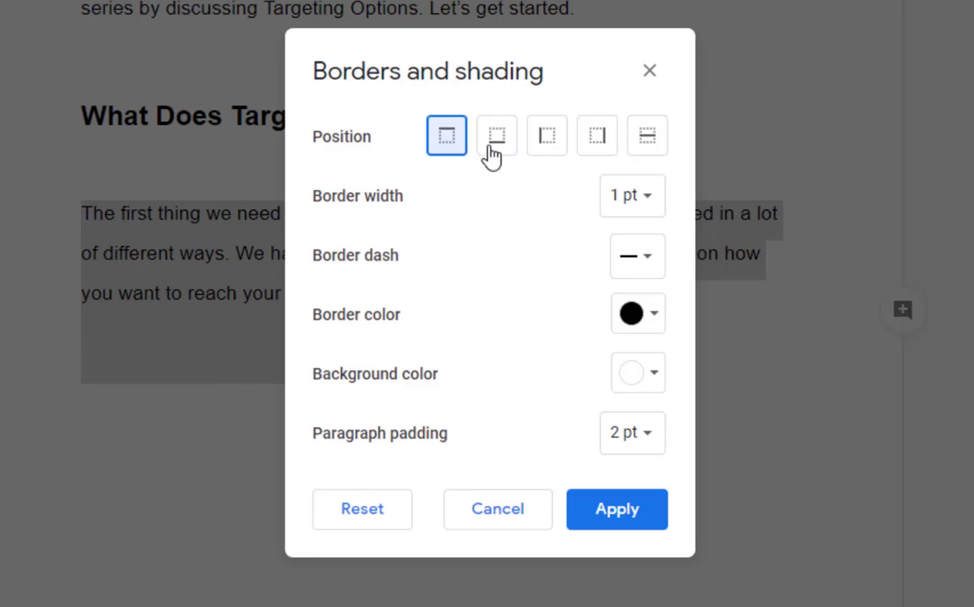
pyautogui.click(546, 135)
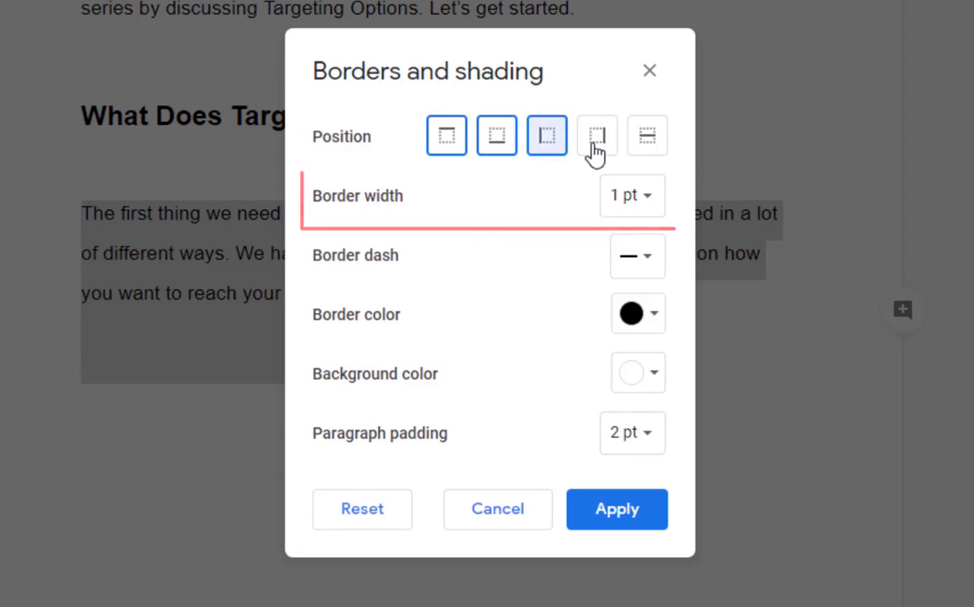
pyautogui.click(596, 135)
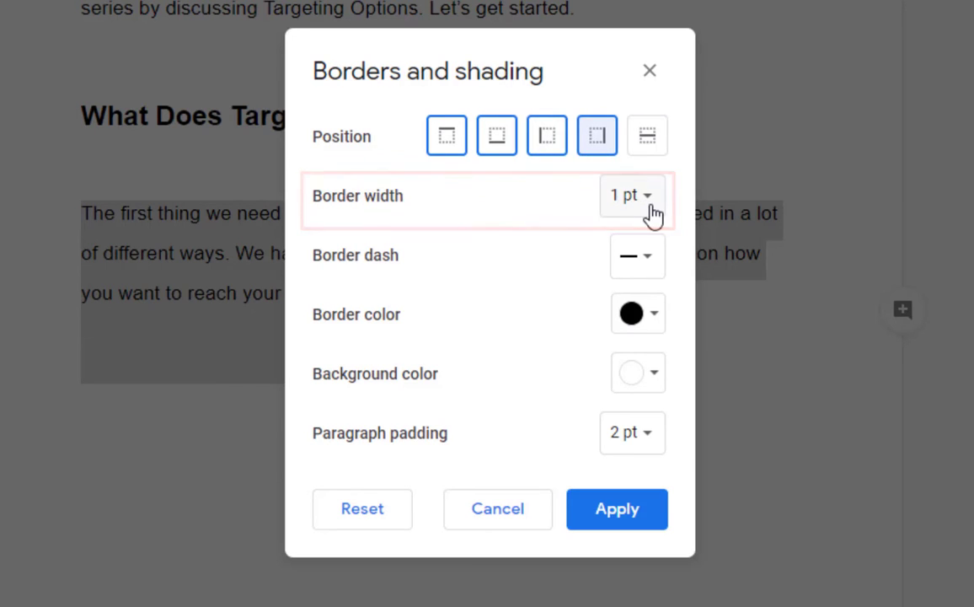
# - Make the border 2.25 pt wide, dashed and red
pyautogui.click(631, 195)
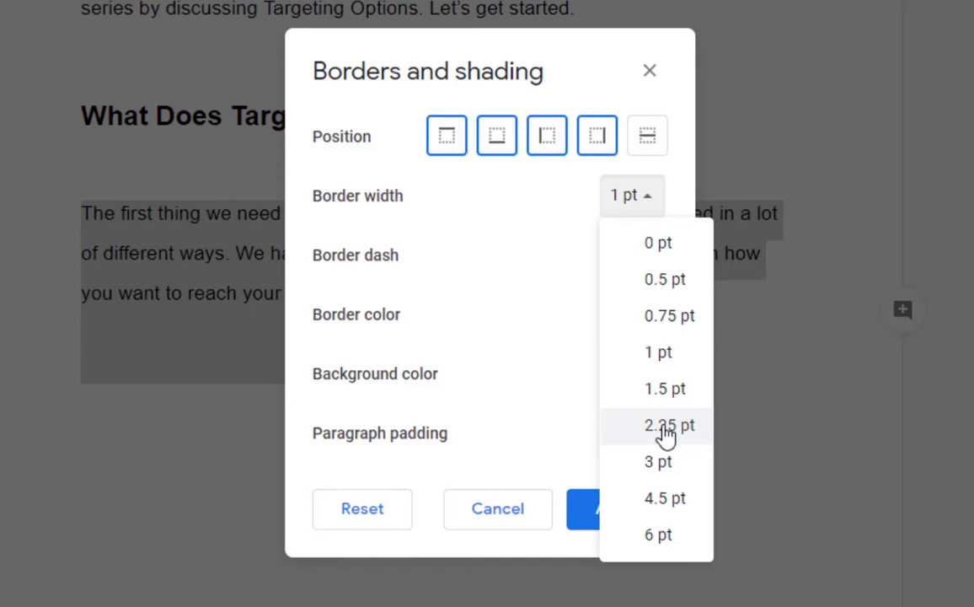
pyautogui.click(667, 425)
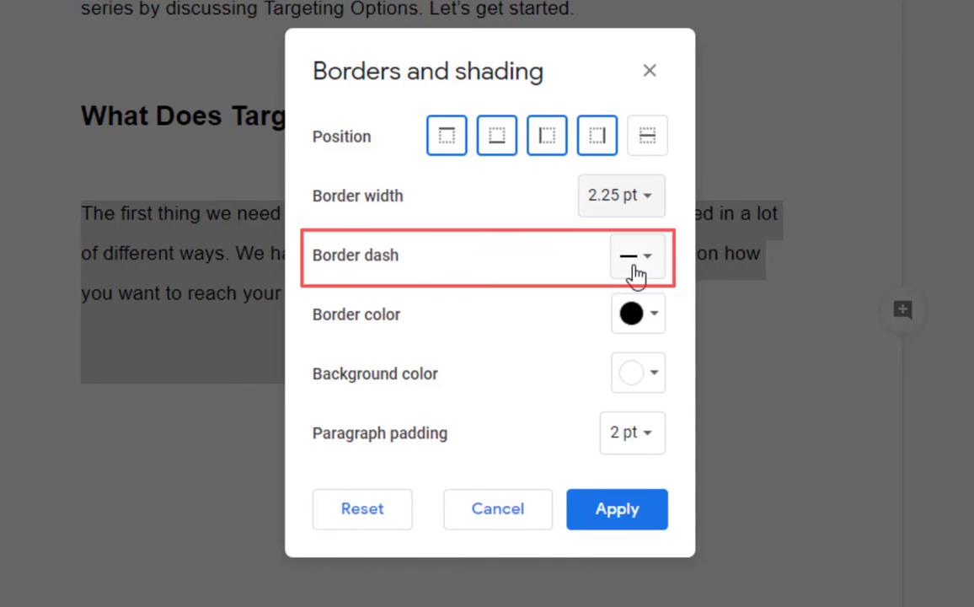
pyautogui.click(637, 256)
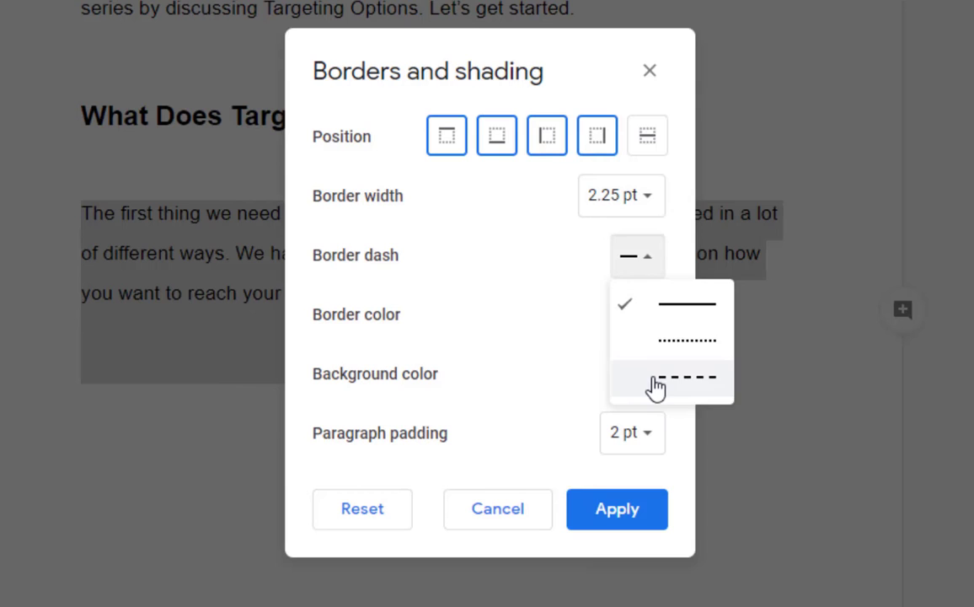
pyautogui.click(671, 378)
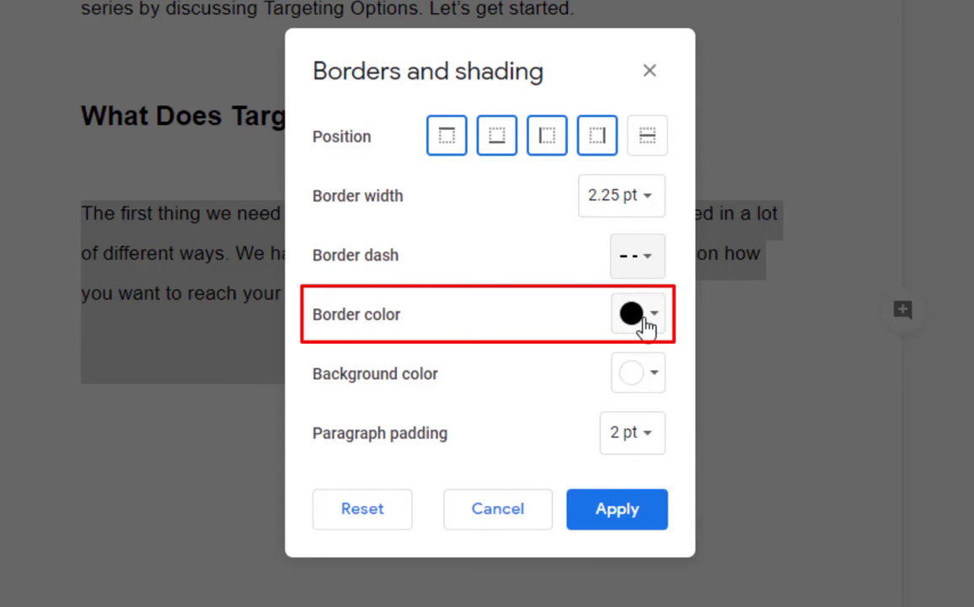
pyautogui.click(637, 314)
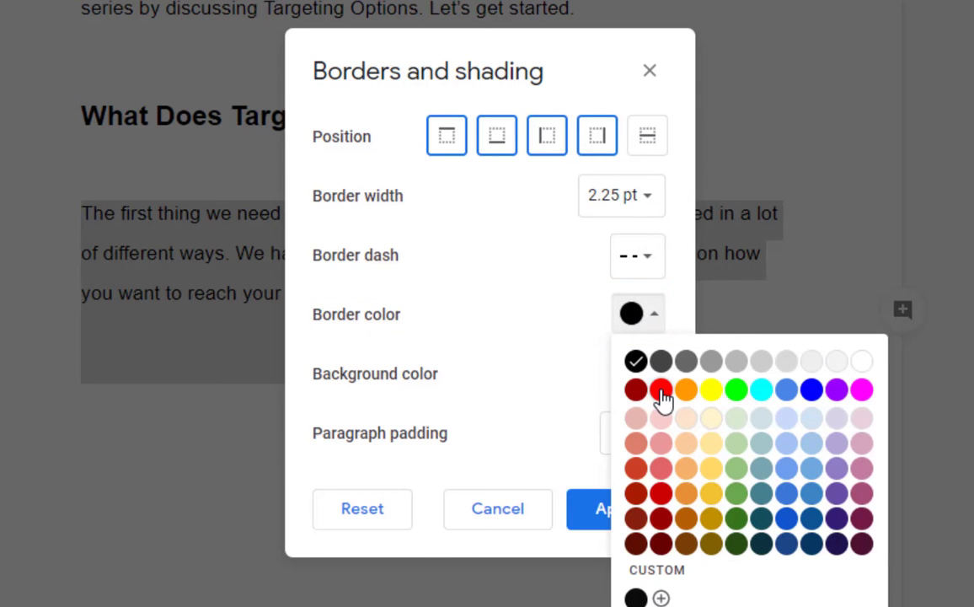
pyautogui.click(661, 390)
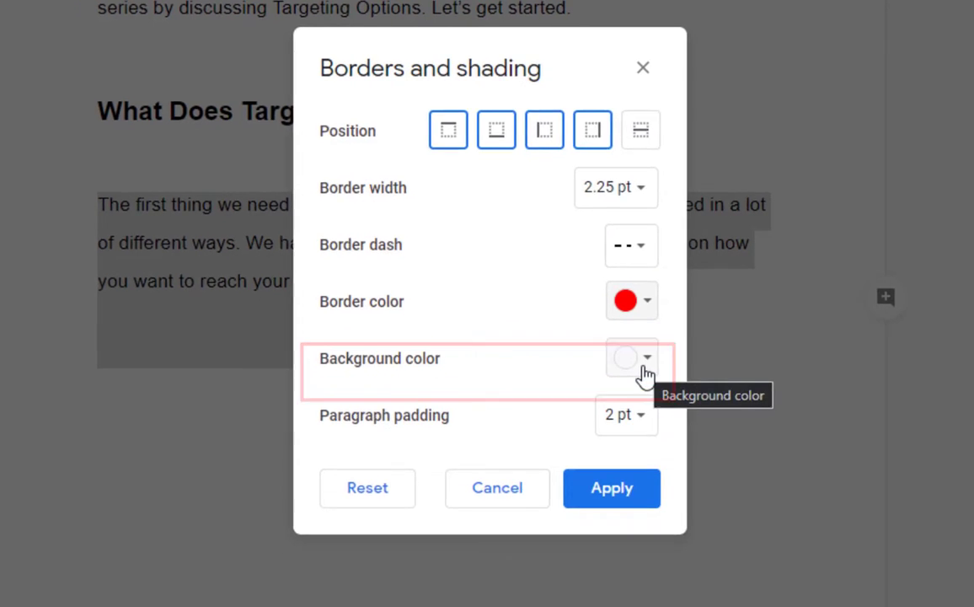
# - Choose a light yellow background colour and keep paragraph padding at 2 pt
pyautogui.click(631, 357)
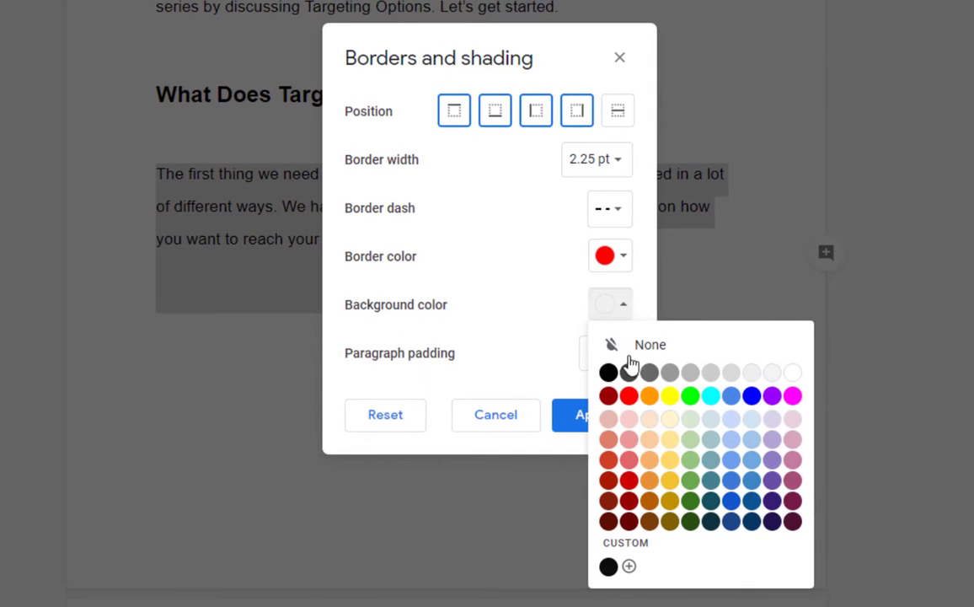
pyautogui.moveTo(674, 447)
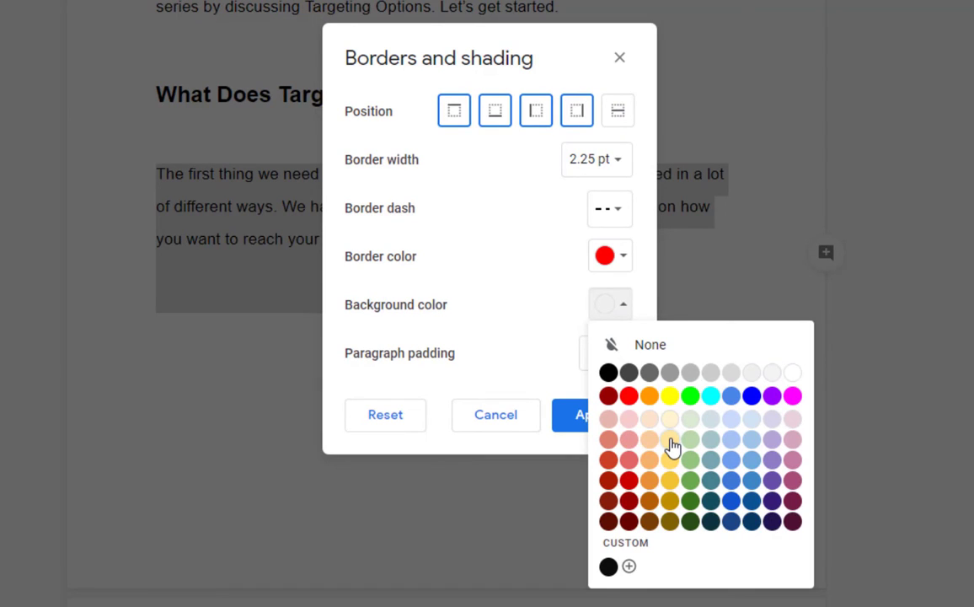
pyautogui.click(671, 441)
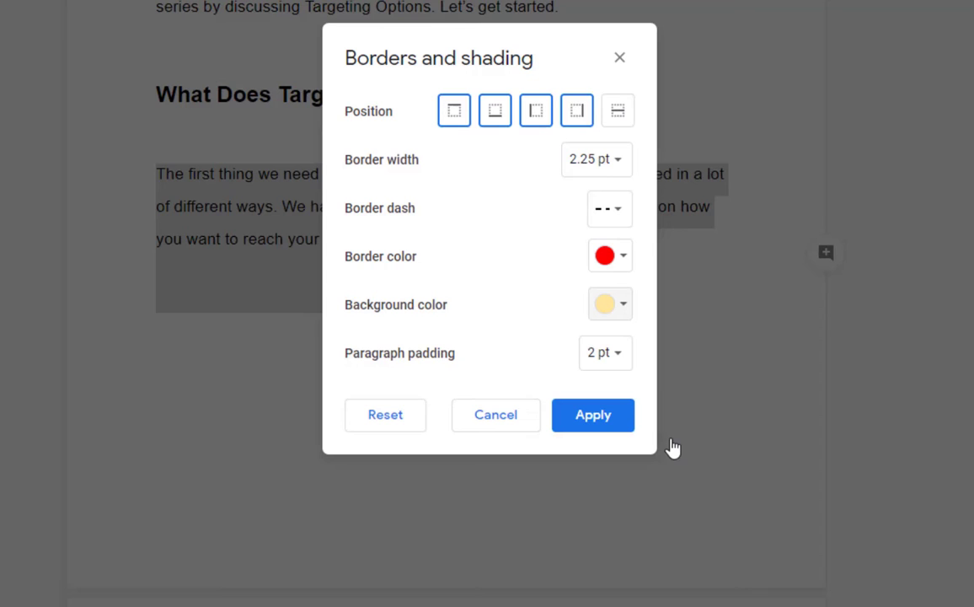
pyautogui.click(604, 352)
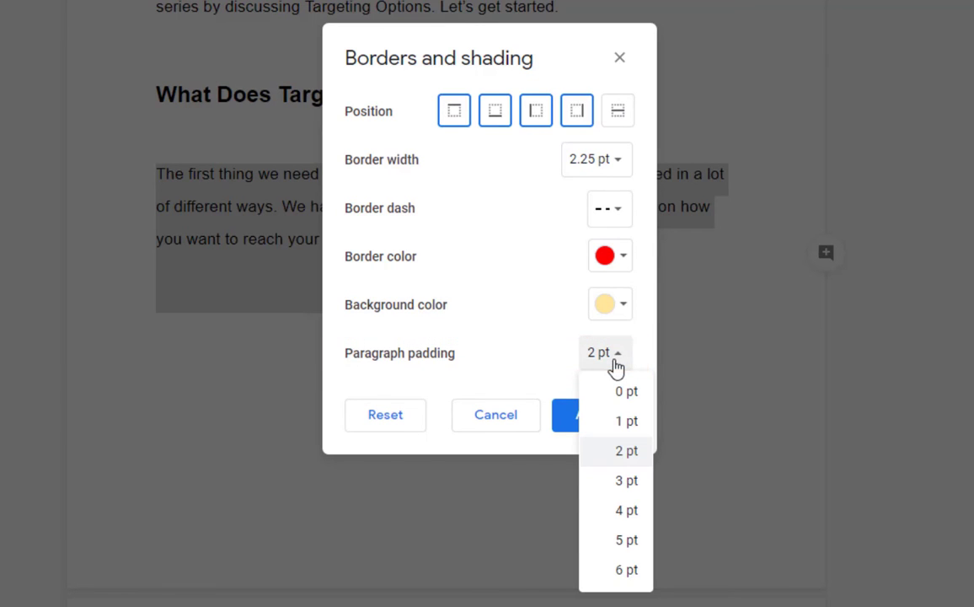
pyautogui.click(627, 450)
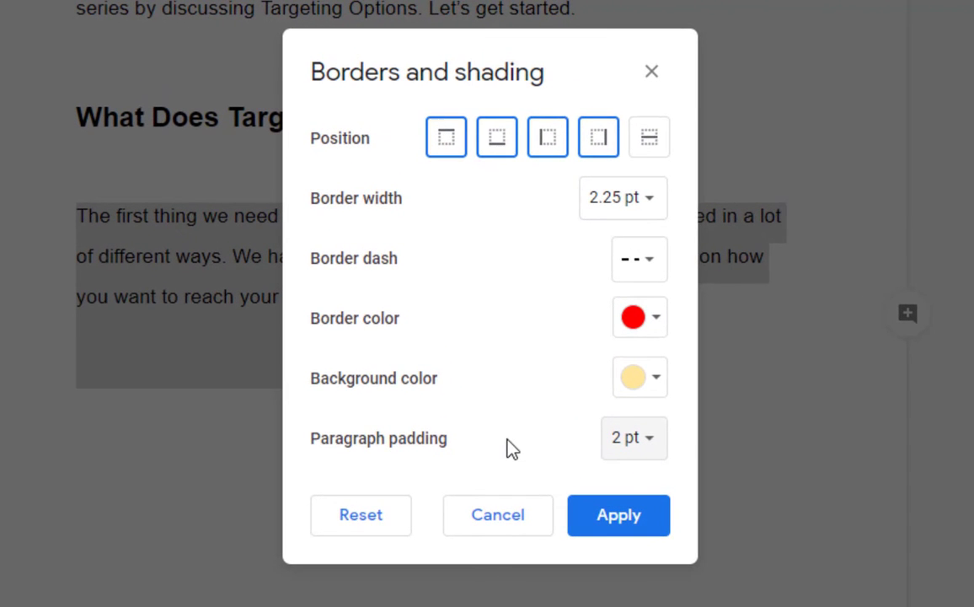
pyautogui.moveTo(408, 470)
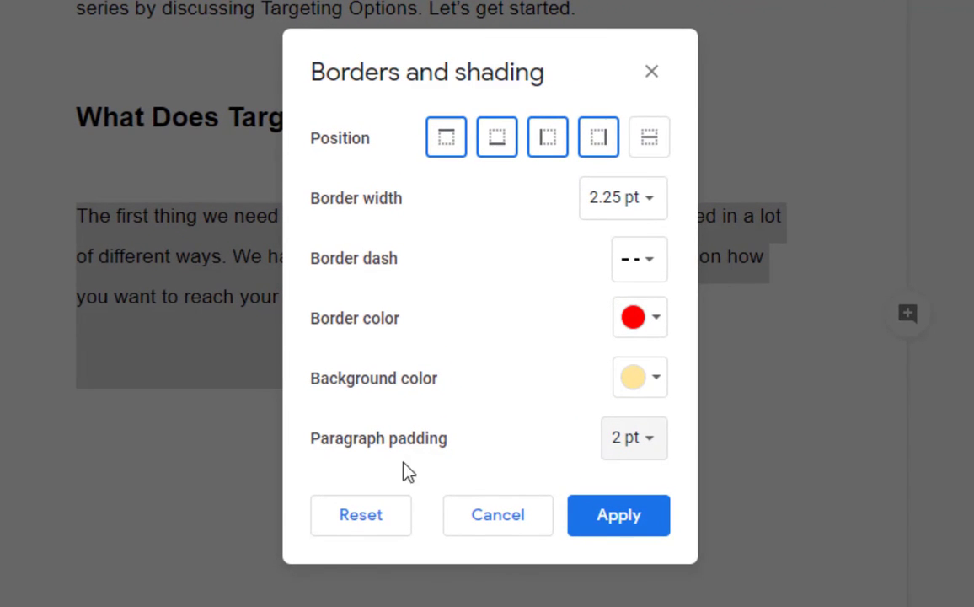
pyautogui.moveTo(497, 516)
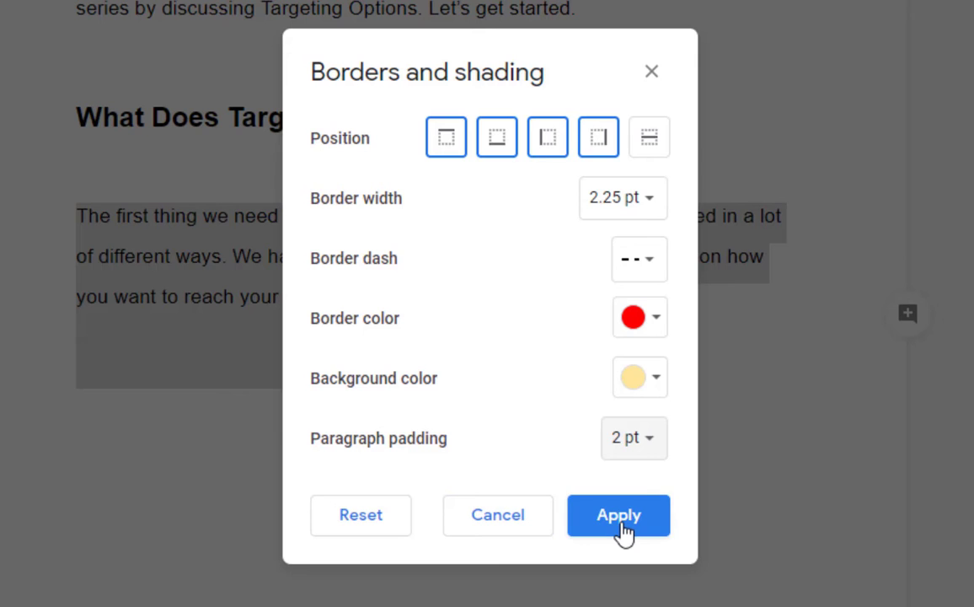
# - Apply the border and shading, then deselect to view the boxed paragraph
pyautogui.click(617, 516)
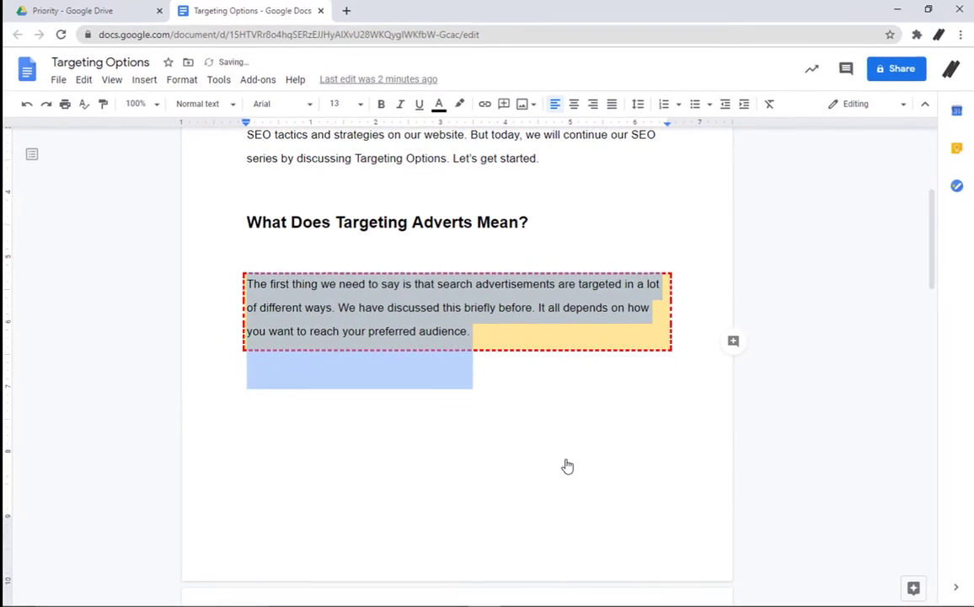
pyautogui.click(563, 459)
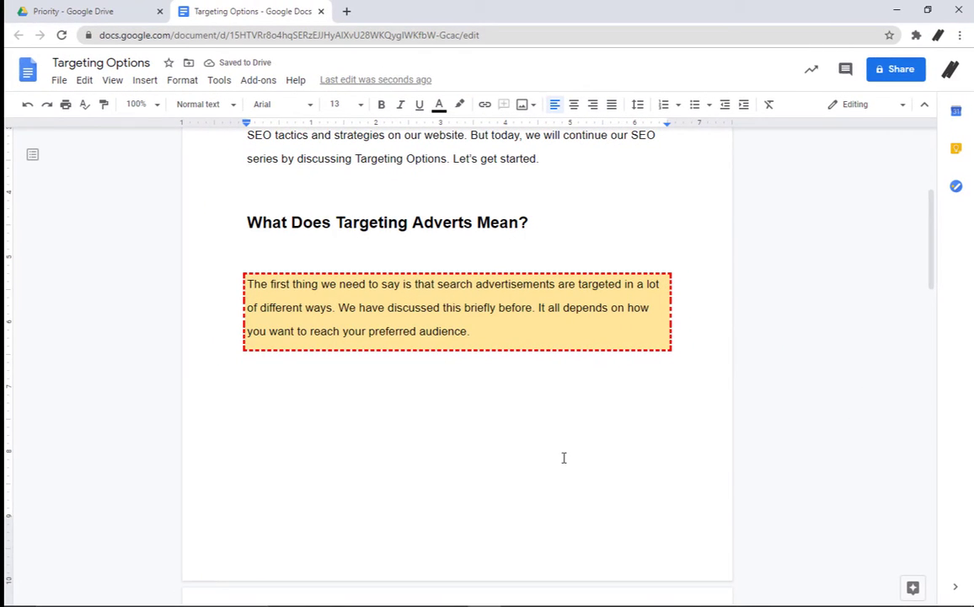